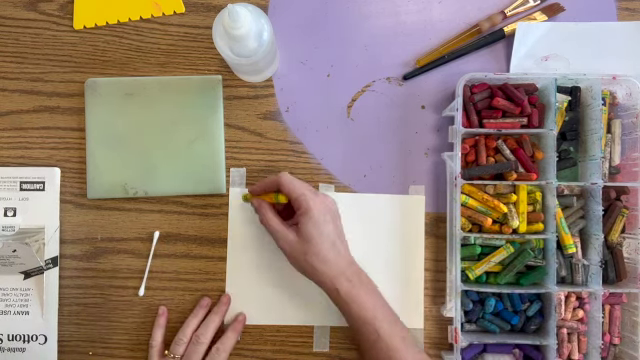
left_click_drag(270, 204, 256, 196)
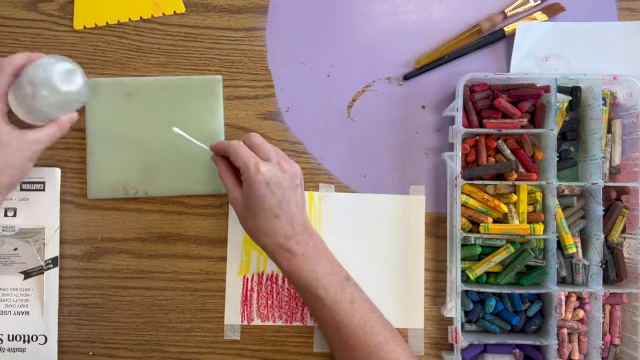
mouse_move(196, 140)
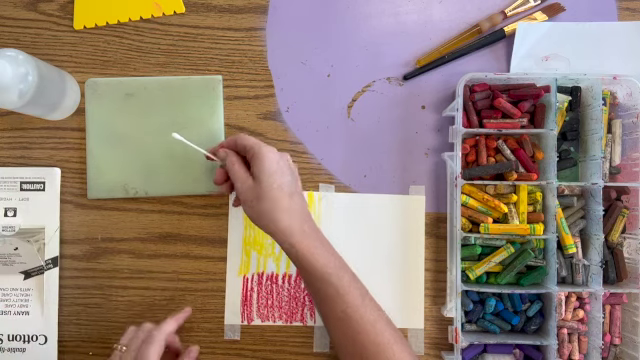